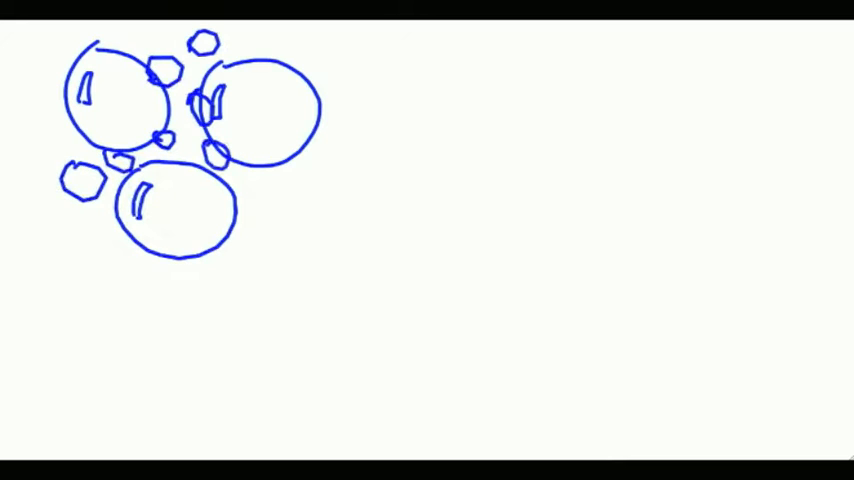
drag(304, 180, 460, 150)
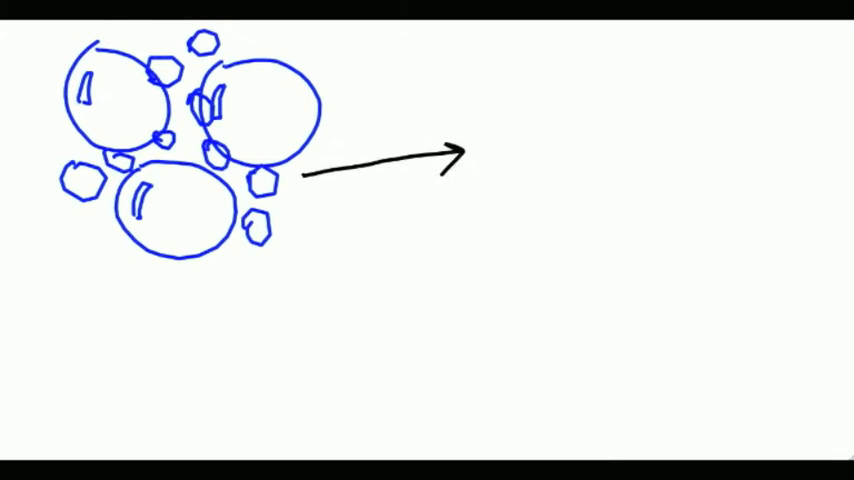
text(asset pr)
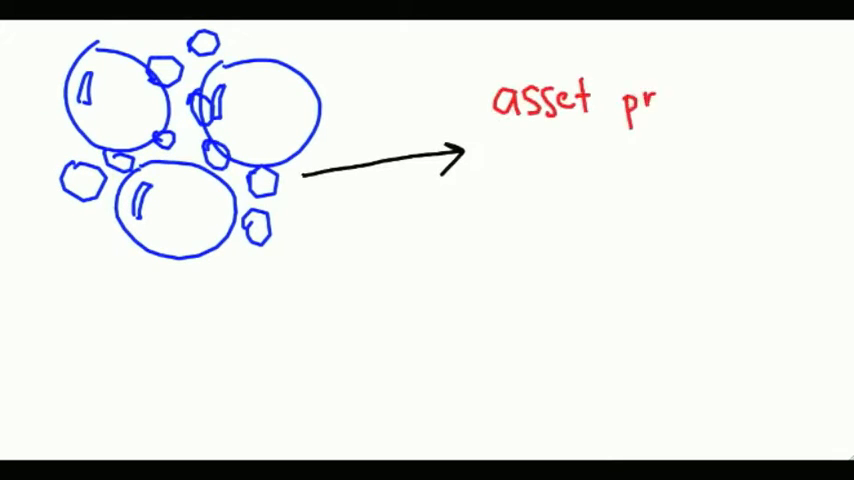
text(prices ↑)
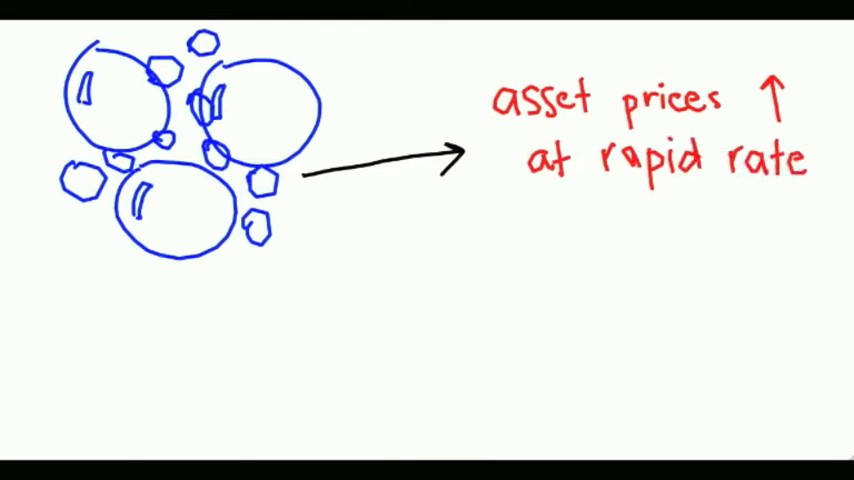
text(When will th)
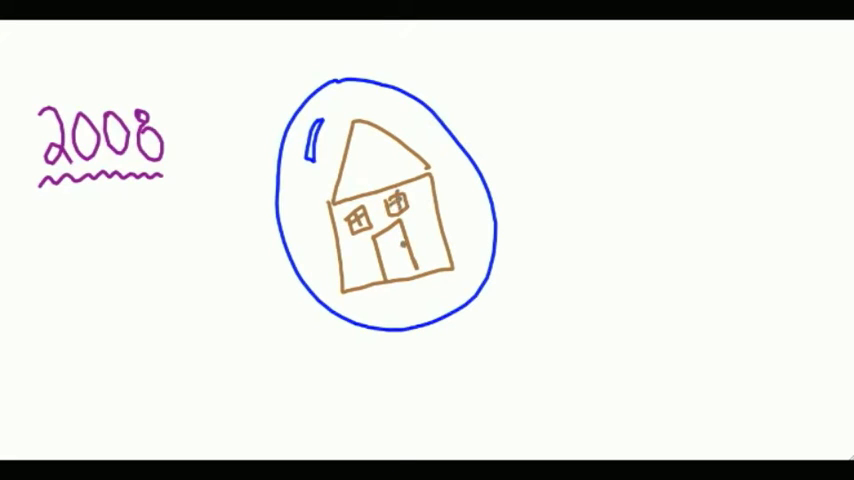
text(PRL)
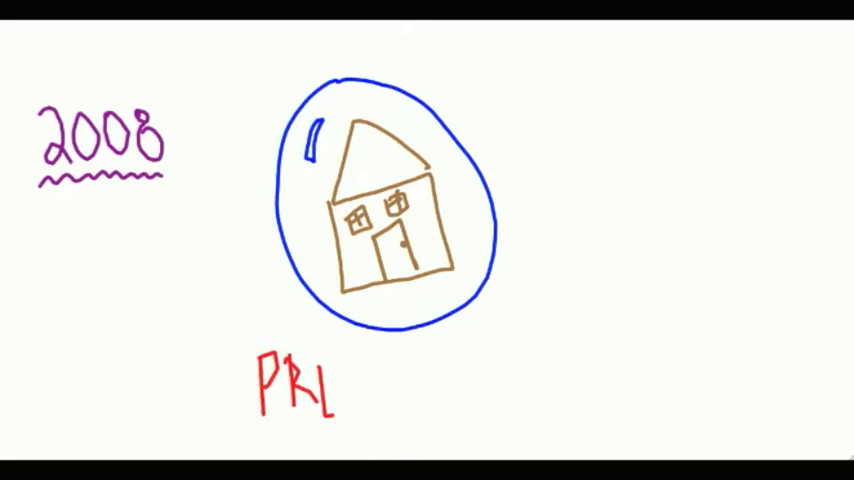
text(PREDICTED)
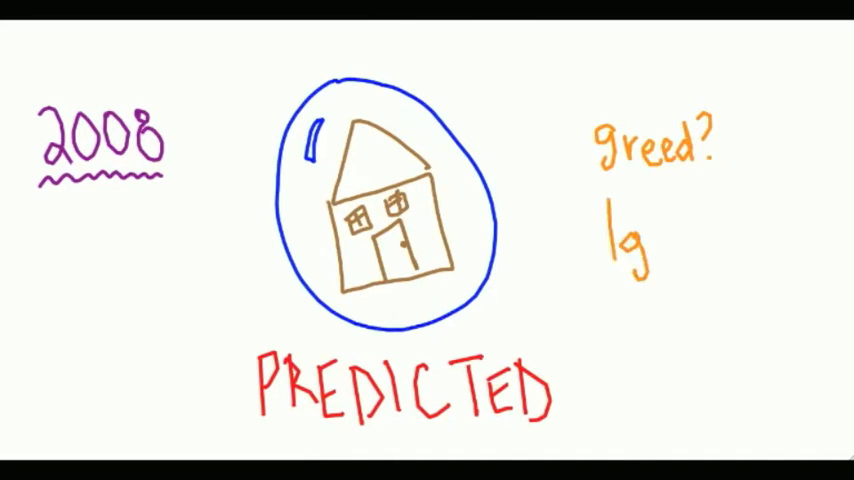
text(Ignorance?)
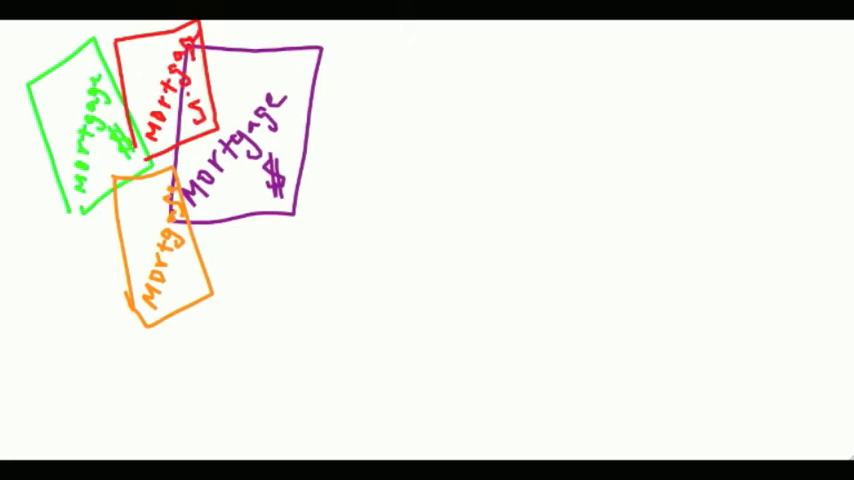
drag(230, 200, 340, 364)
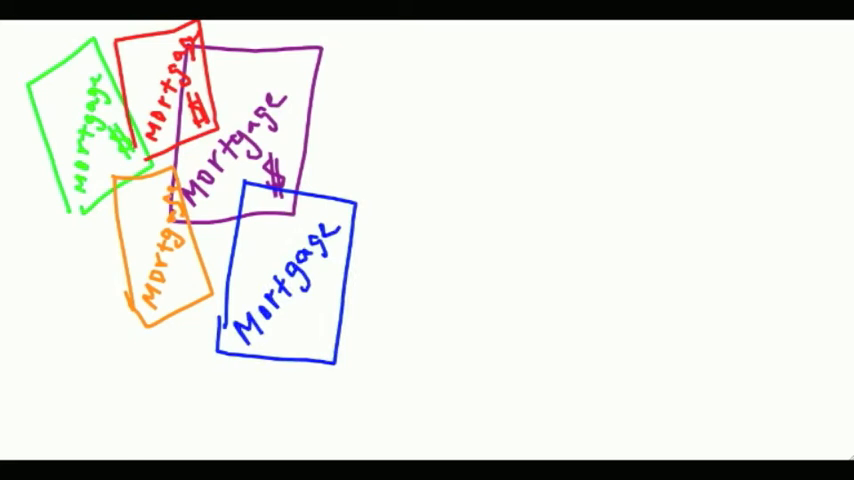
text("security")
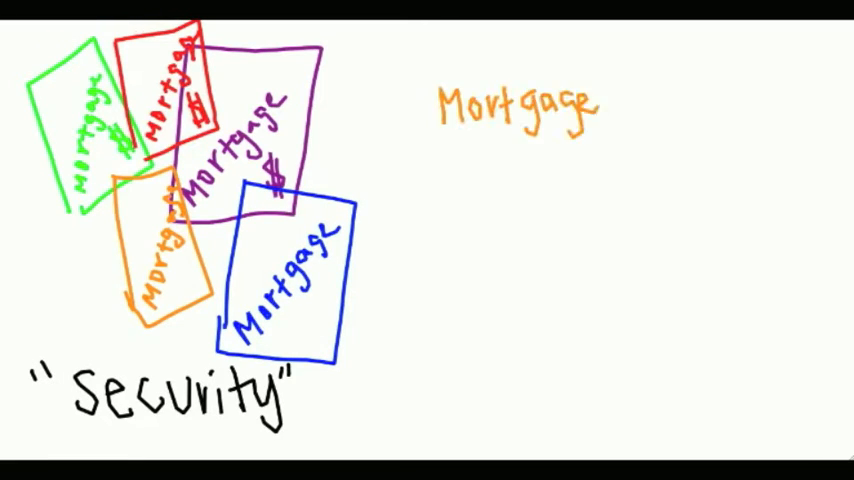
text(Security reduces OVERALL)
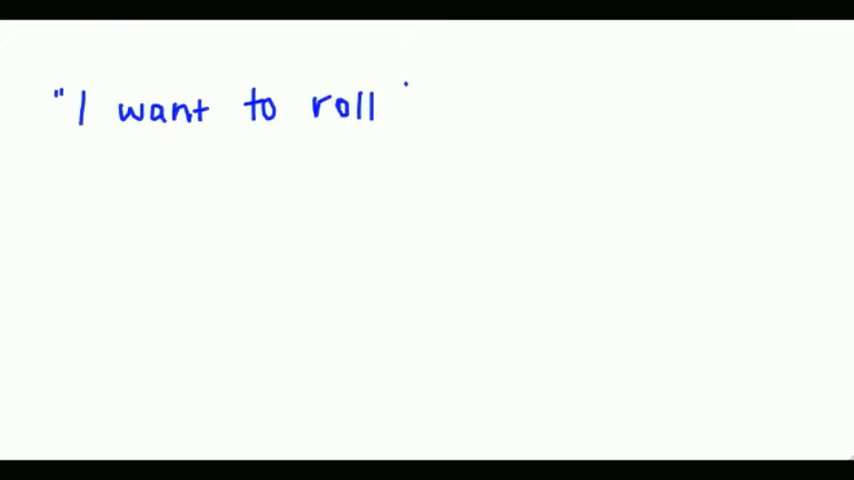
text(the dice on)
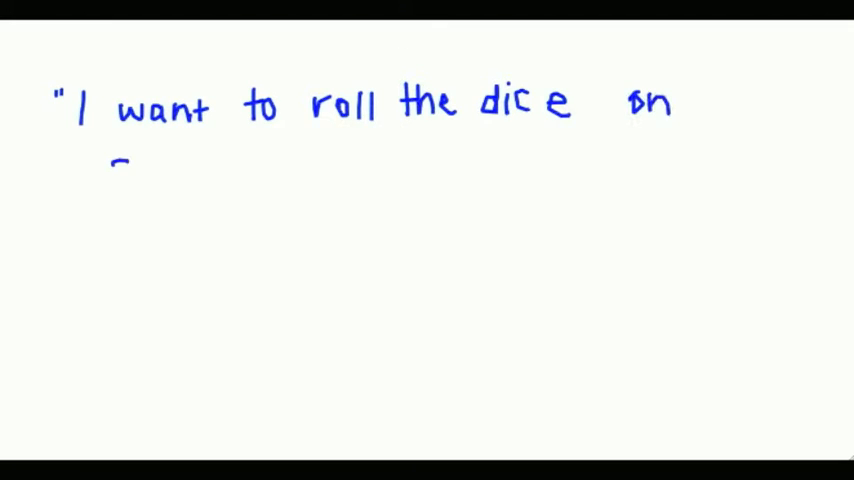
text(subsidized)
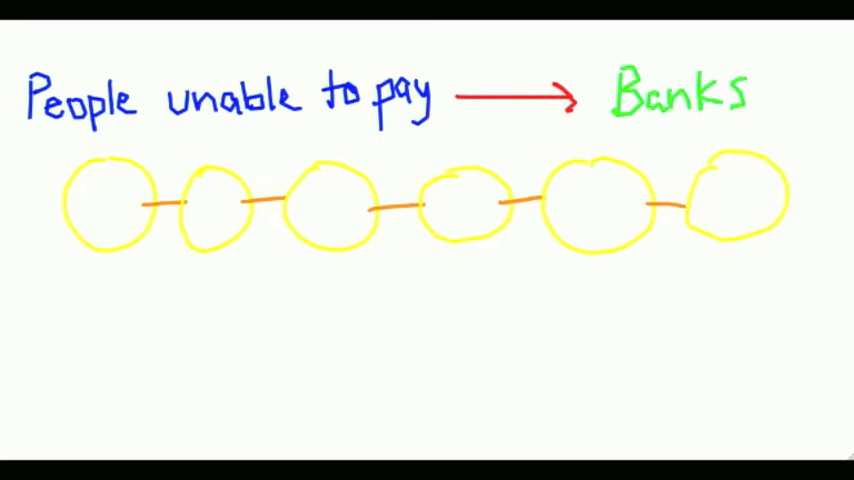
text(Chain Reaction)
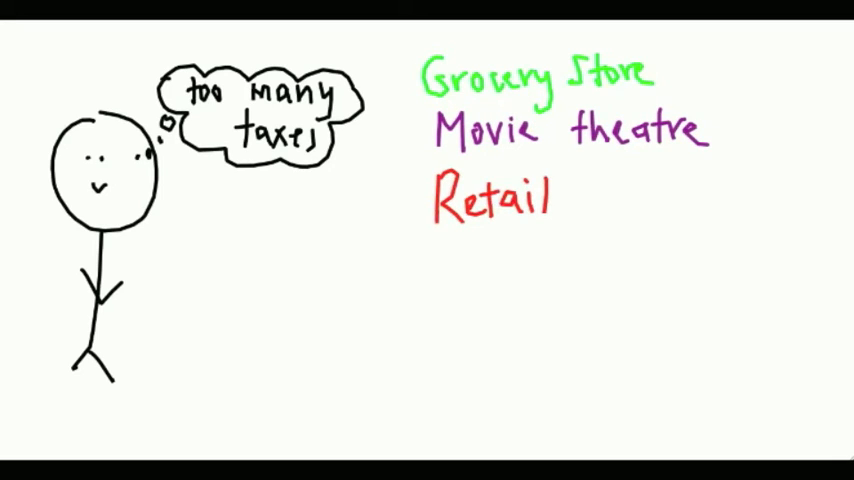
text(Paper Work)
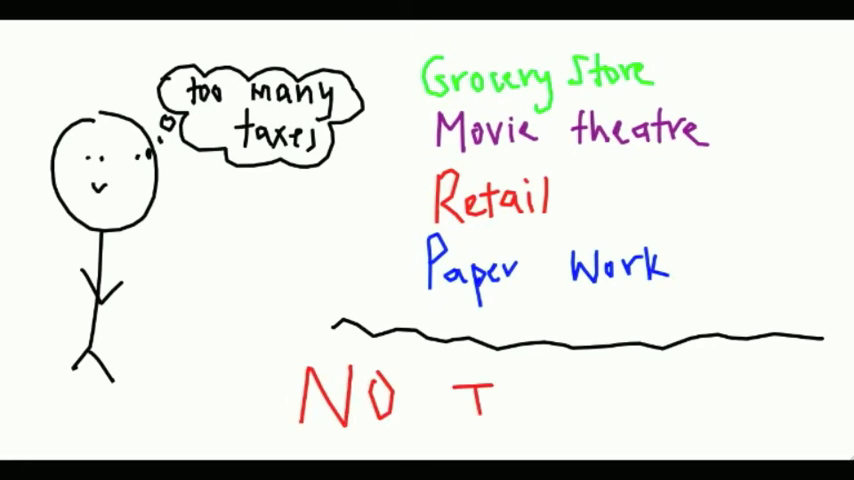
text(JOBS!!!)
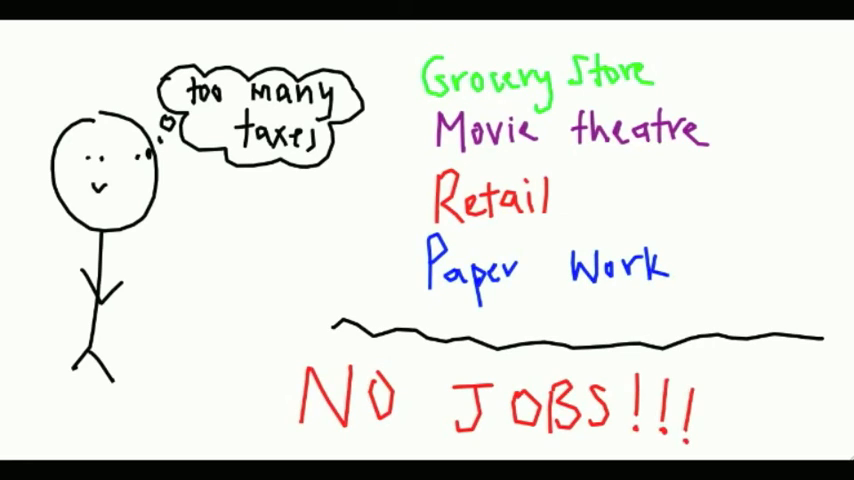